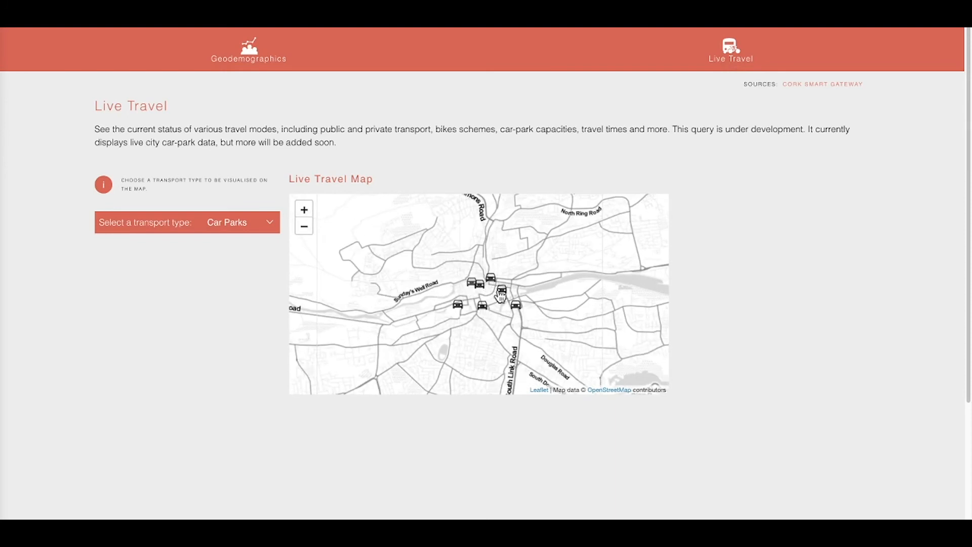
Step: Show the Property prices map and zoom in on central Dublin to the 13 Capel St sale
left_click(501, 293)
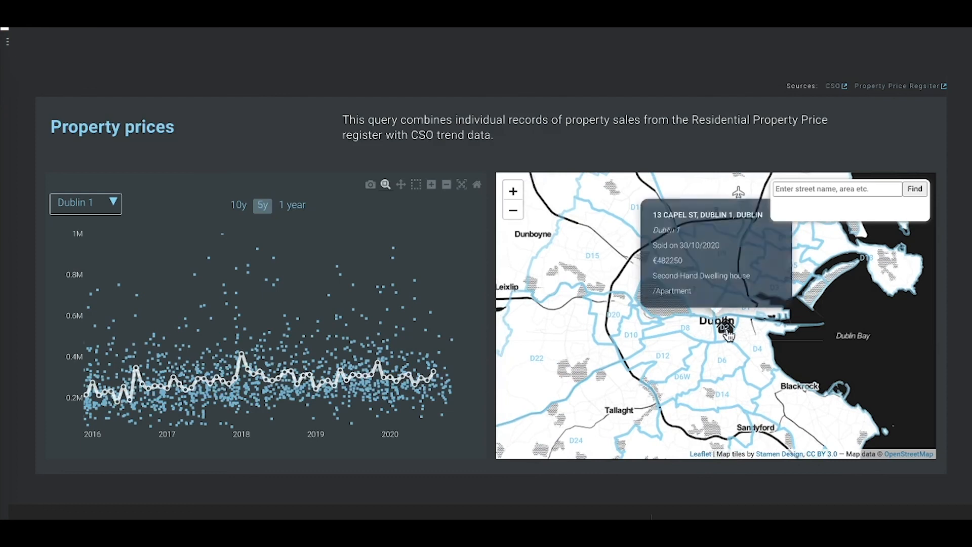
left_click(513, 191)
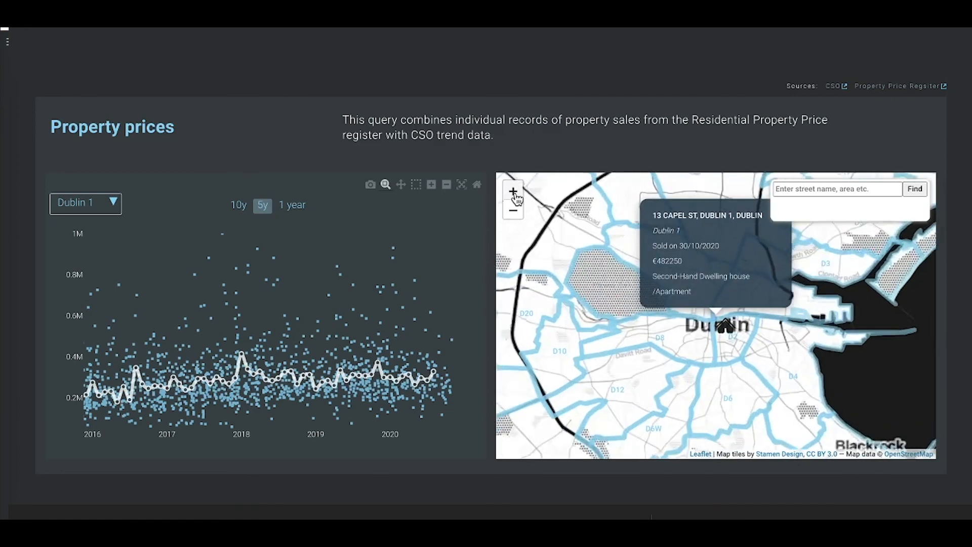